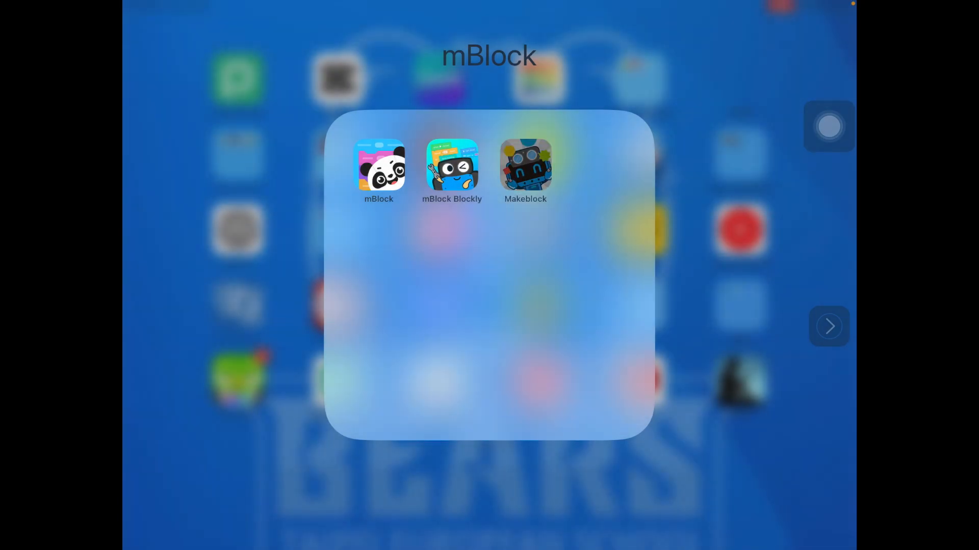
- Launch the Makeblock Codey Rocky app and connect the robot over Bluetooth
{"action": "left_click", "coordinate": [525, 165]}
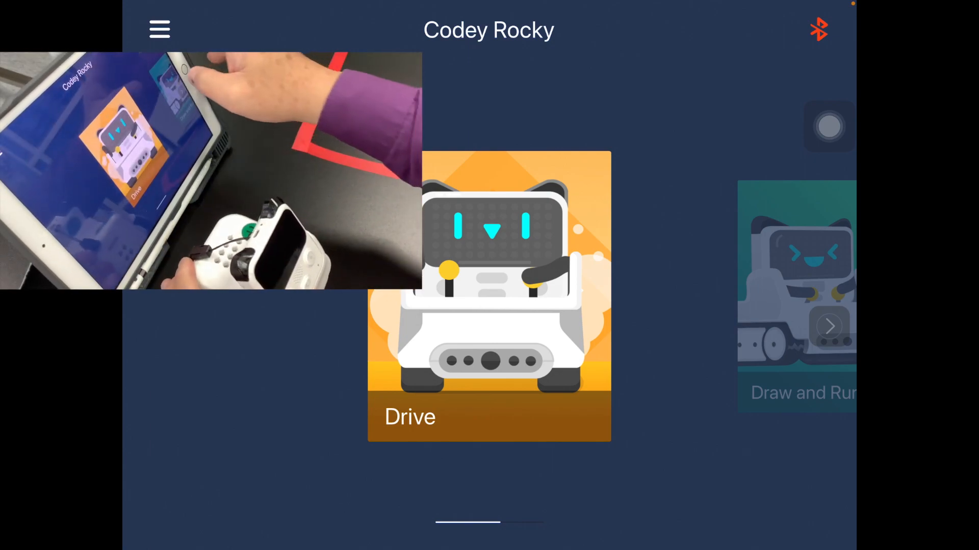
{"action": "left_click", "coordinate": [489, 297]}
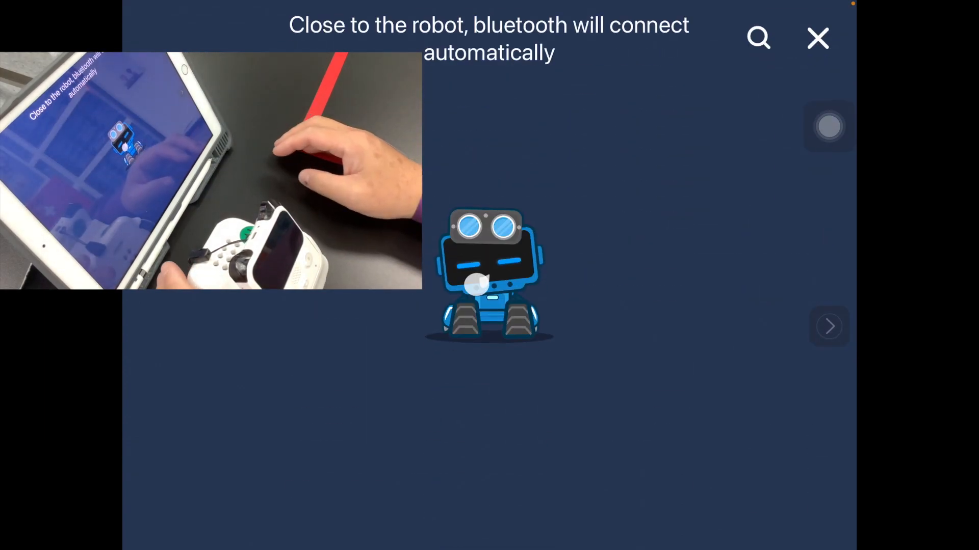
{"action": "left_click", "coordinate": [816, 37]}
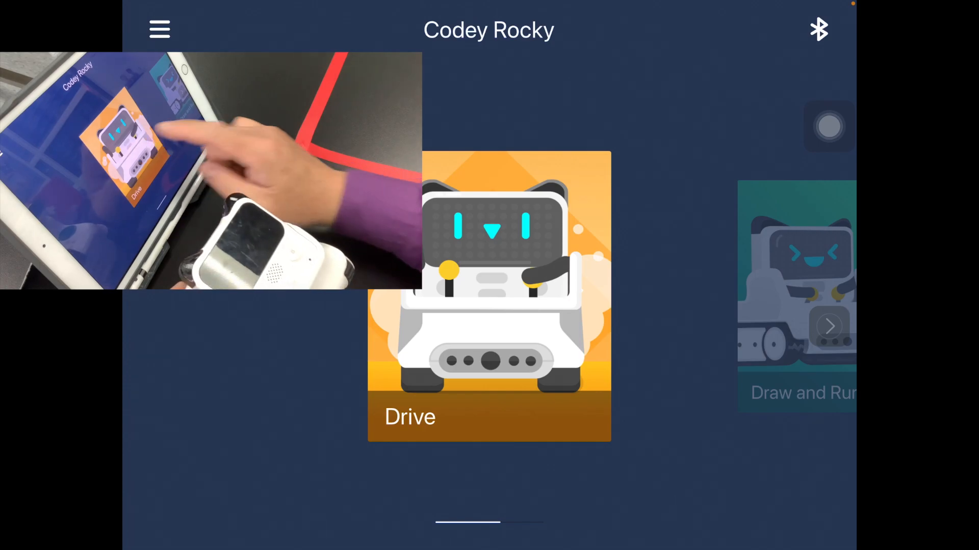
- In Drive mode, show the smiley, draw and confirm a new F.5 display image, then return home
{"action": "left_click", "coordinate": [489, 297]}
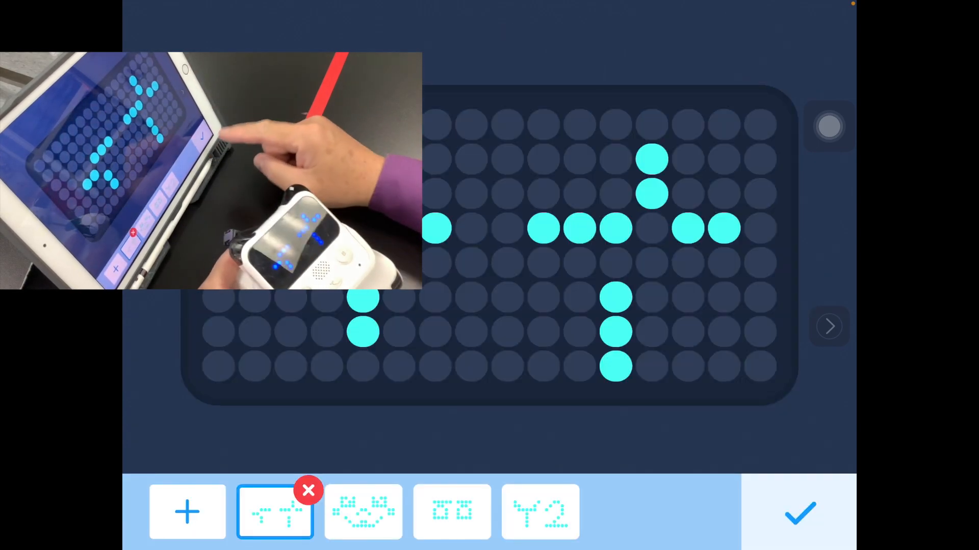
{"action": "left_click", "coordinate": [363, 511]}
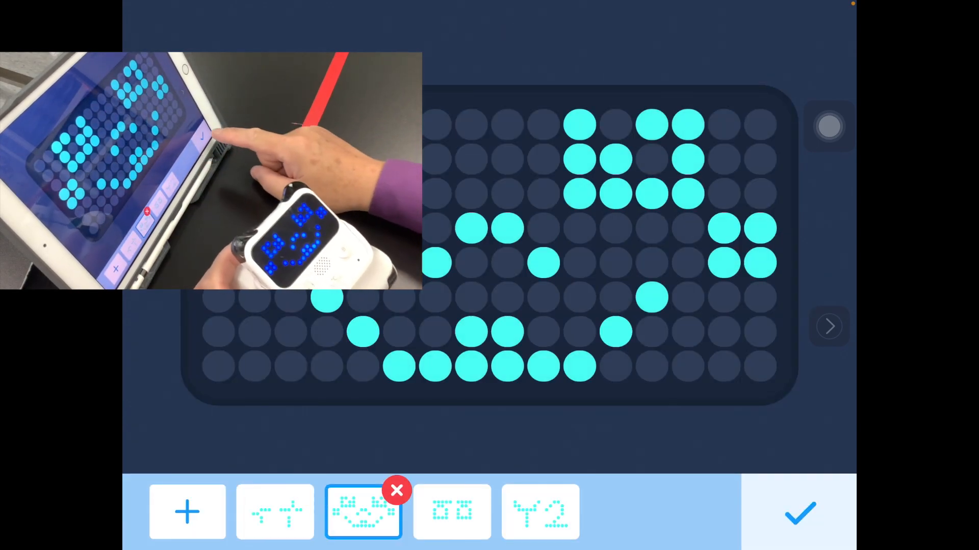
{"action": "left_click", "coordinate": [802, 513]}
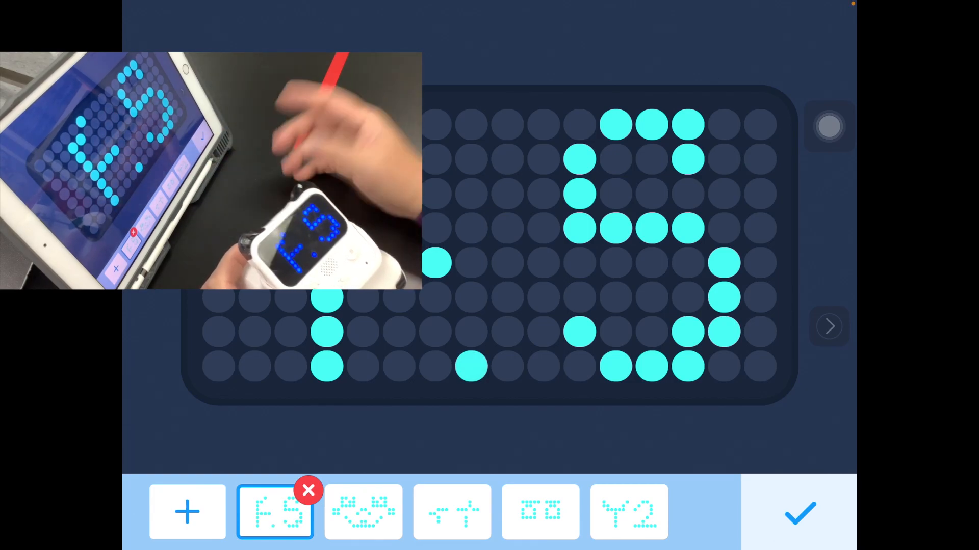
{"action": "left_click", "coordinate": [799, 513]}
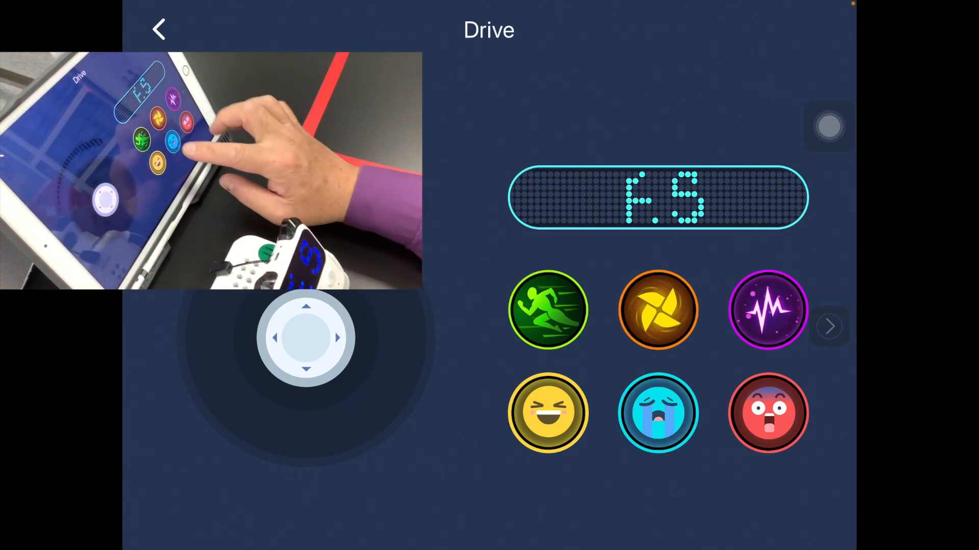
{"action": "left_click", "coordinate": [657, 413]}
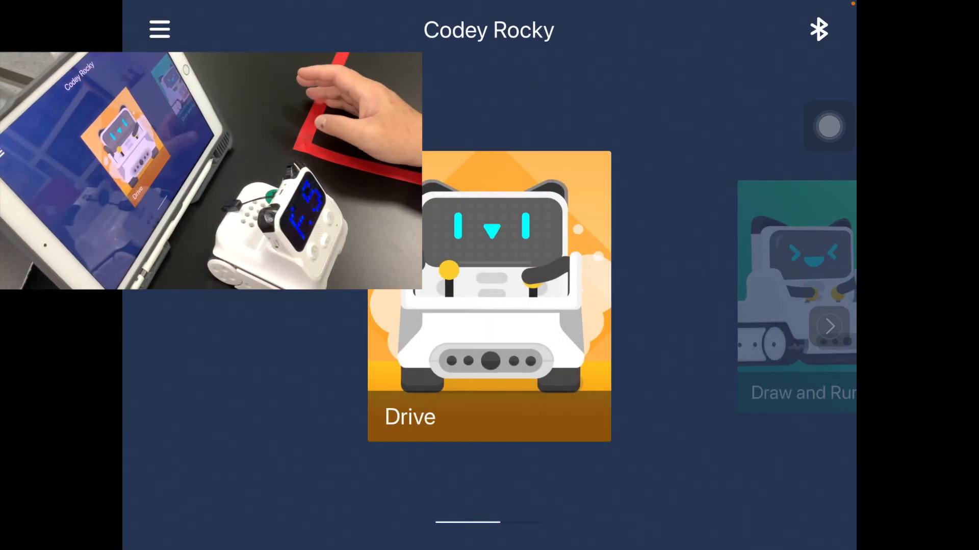
- Create a new project in the Coding section and add Codey from the Sprite Library
{"action": "scroll", "scroll_direction": "left", "scroll_amount": 3}
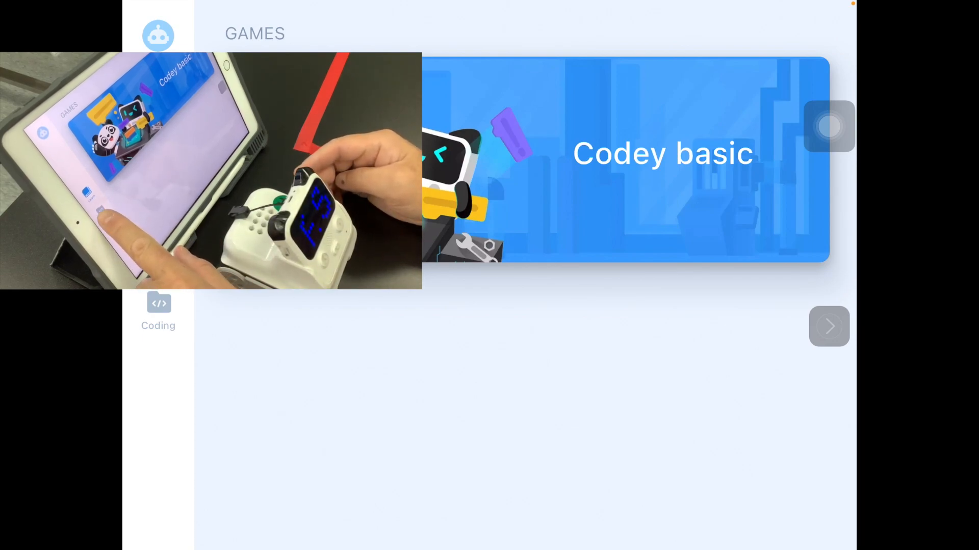
{"action": "left_click", "coordinate": [158, 310]}
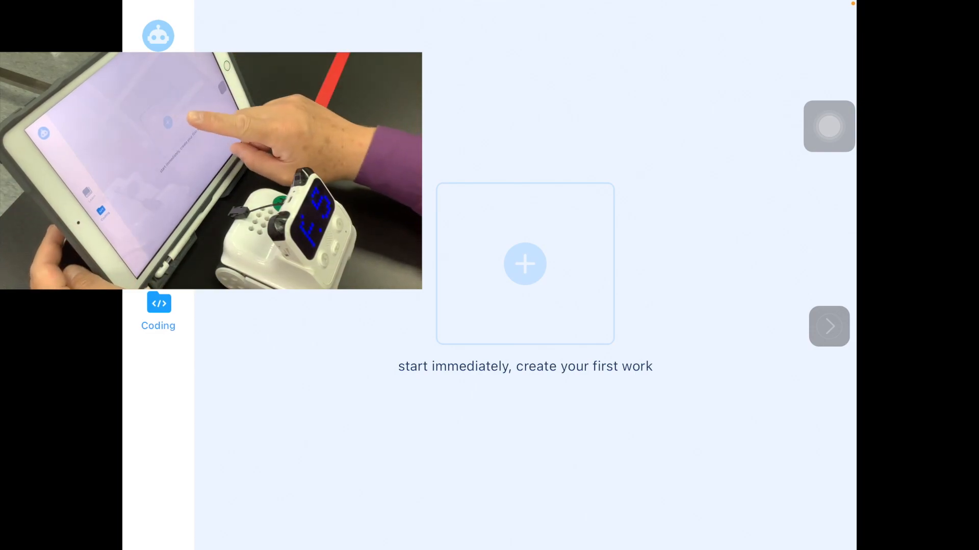
{"action": "left_click", "coordinate": [524, 264]}
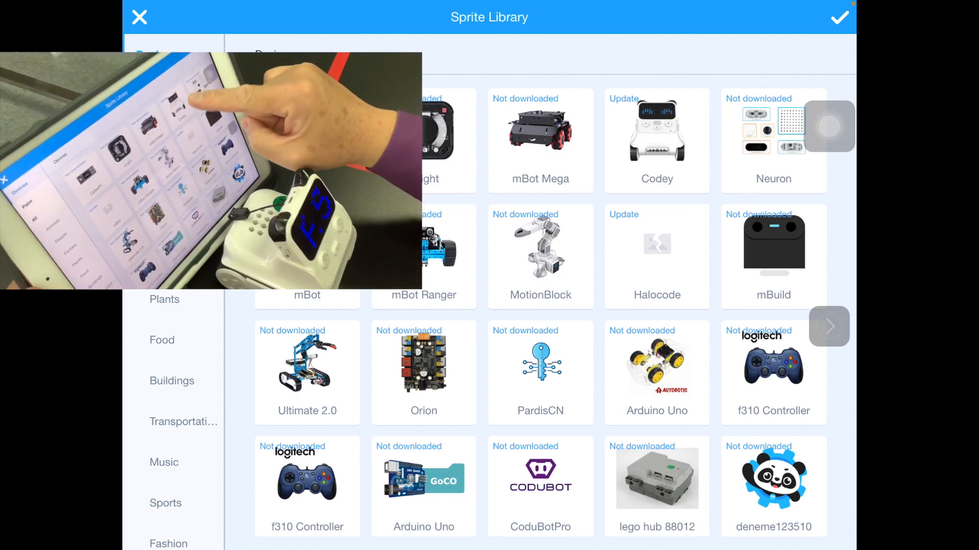
{"action": "left_click", "coordinate": [656, 138]}
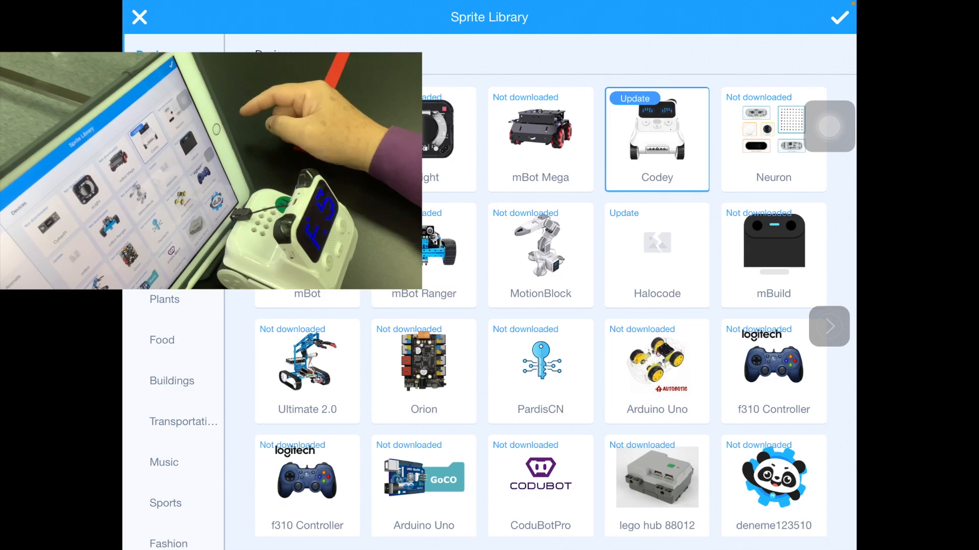
{"action": "left_click", "coordinate": [838, 17]}
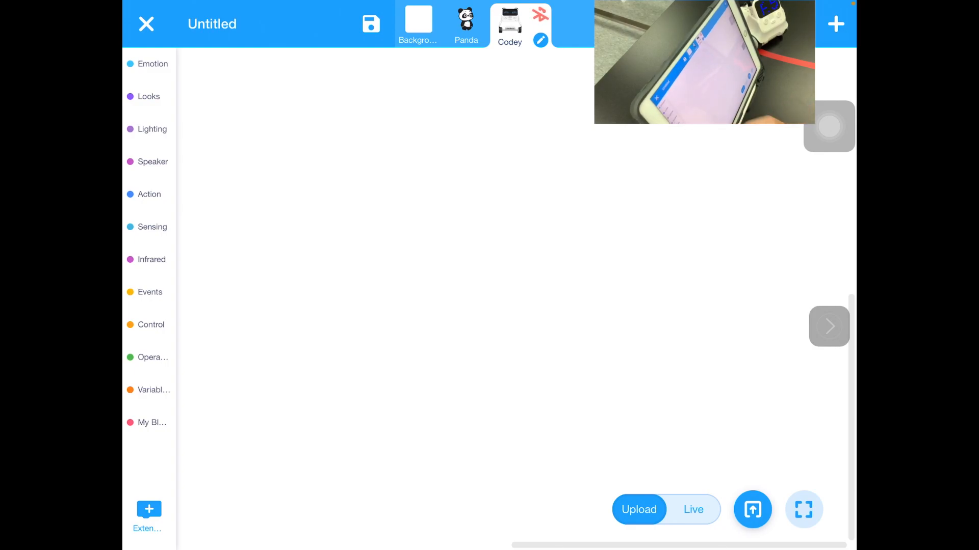
- Start Codey's script with a 'when button A is pressed' event block
{"action": "left_click", "coordinate": [149, 292]}
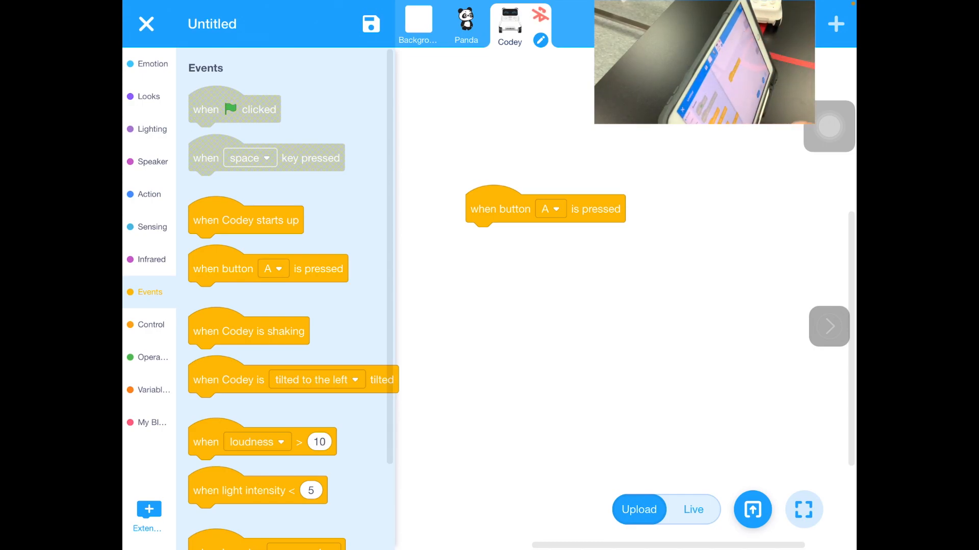
- Add a forever loop under button A with an if-else checking 'the color detected is red?'
{"action": "left_click", "coordinate": [150, 324]}
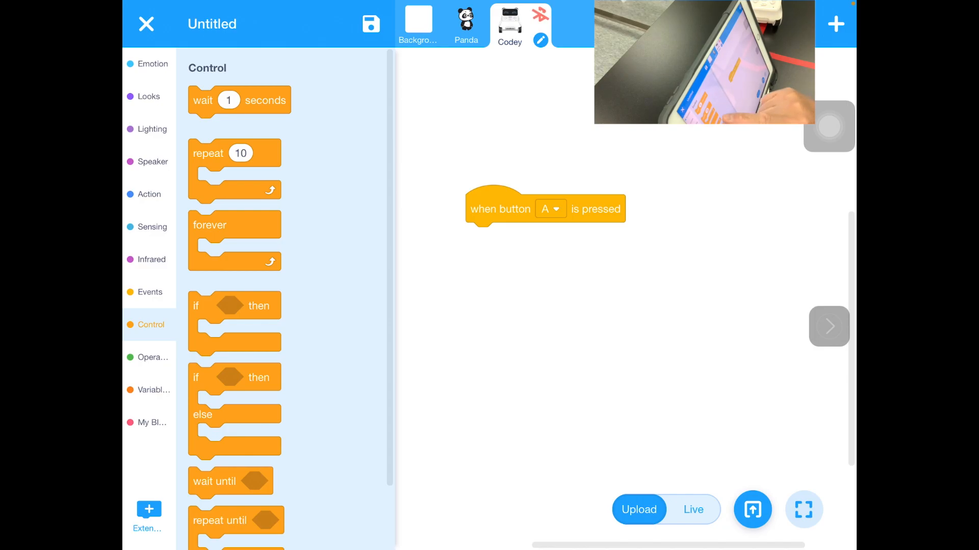
{"action": "left_click_drag", "start_coordinate": [235, 224], "coordinate": [511, 238]}
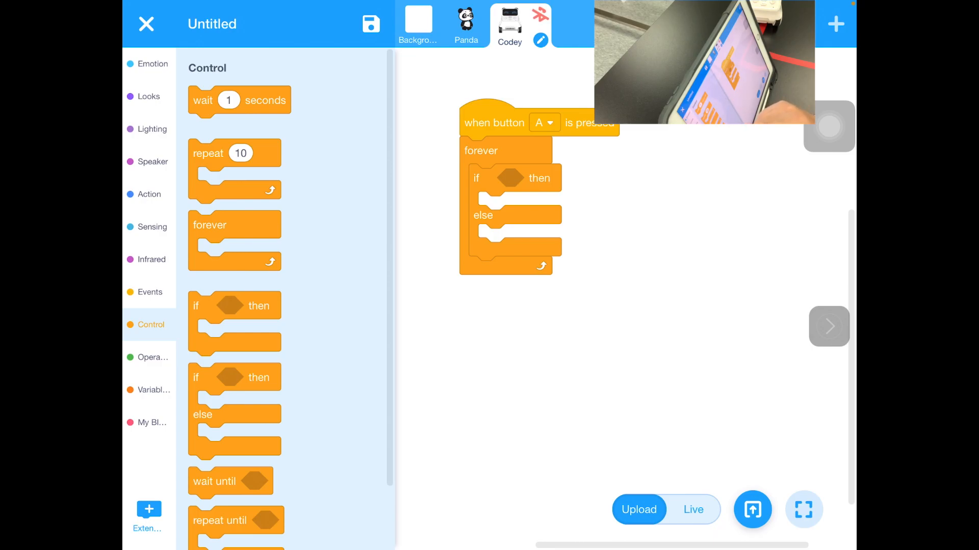
{"action": "left_click", "coordinate": [151, 259]}
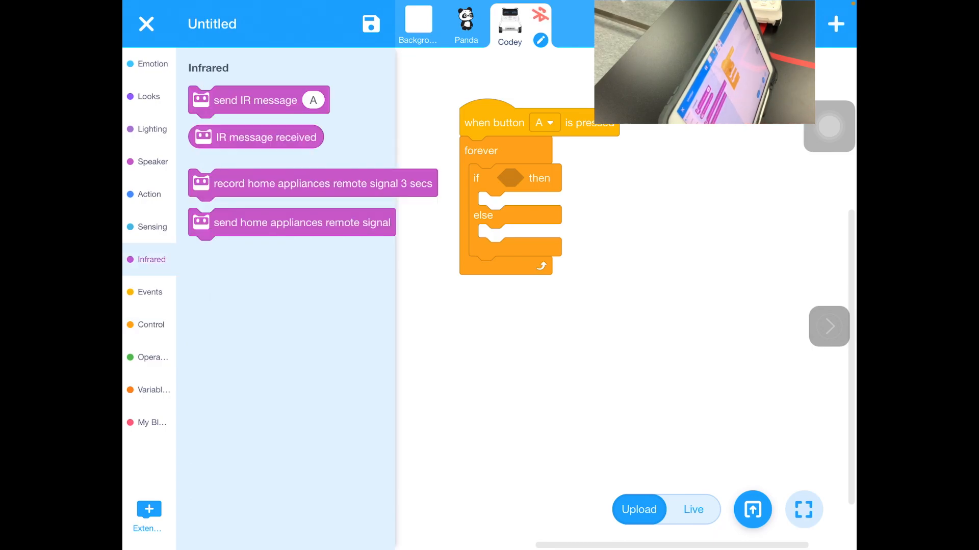
{"action": "left_click", "coordinate": [152, 227]}
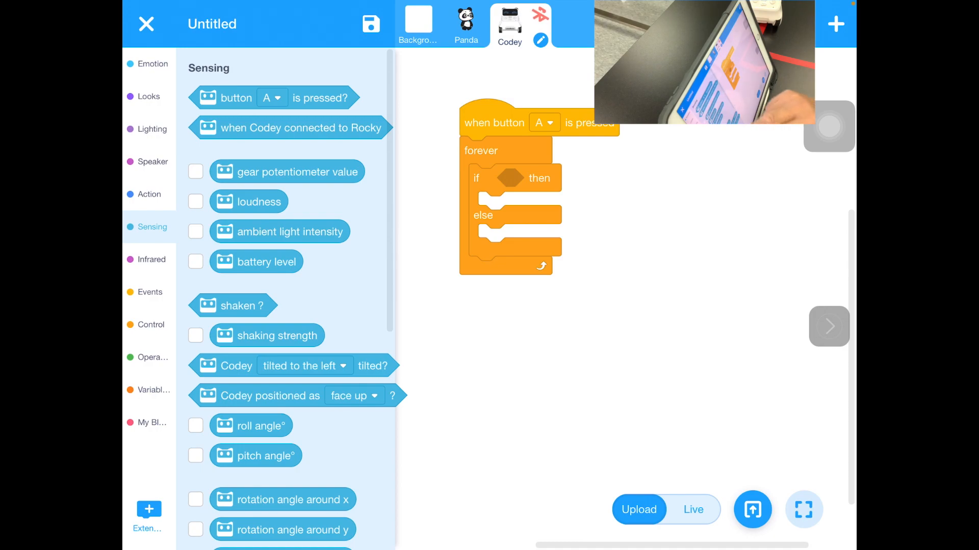
{"action": "scroll", "scroll_direction": "down", "scroll_amount": 3}
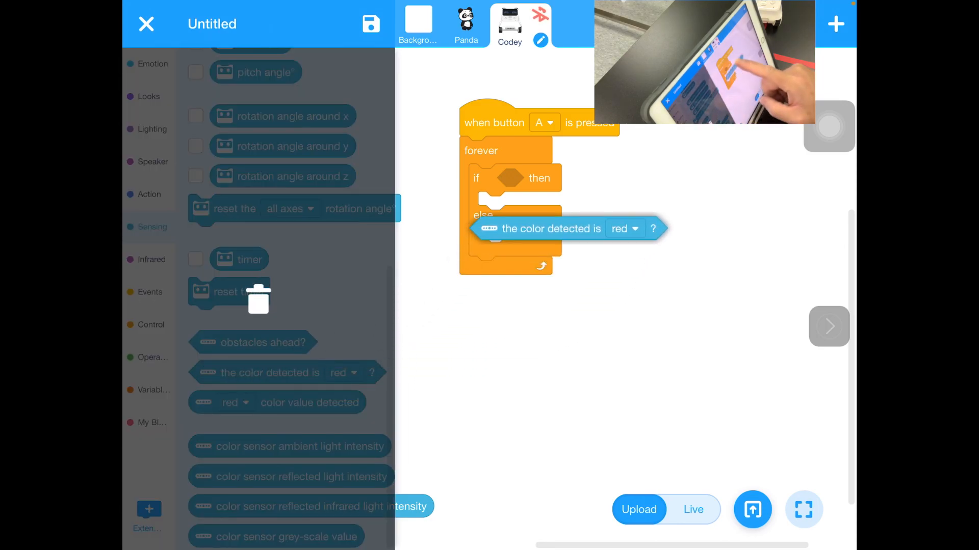
{"action": "left_click_drag", "start_coordinate": [551, 229], "coordinate": [568, 178]}
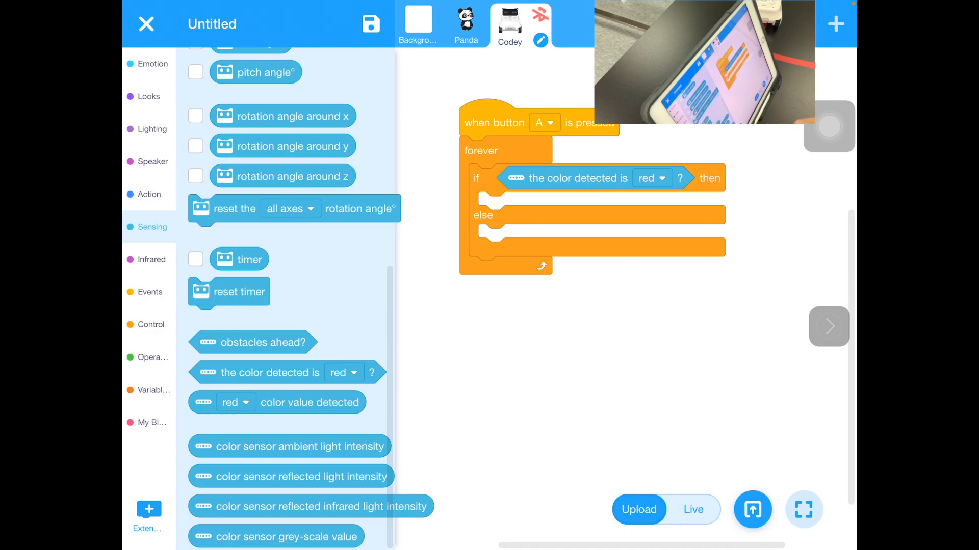
{"action": "left_click", "coordinate": [652, 178]}
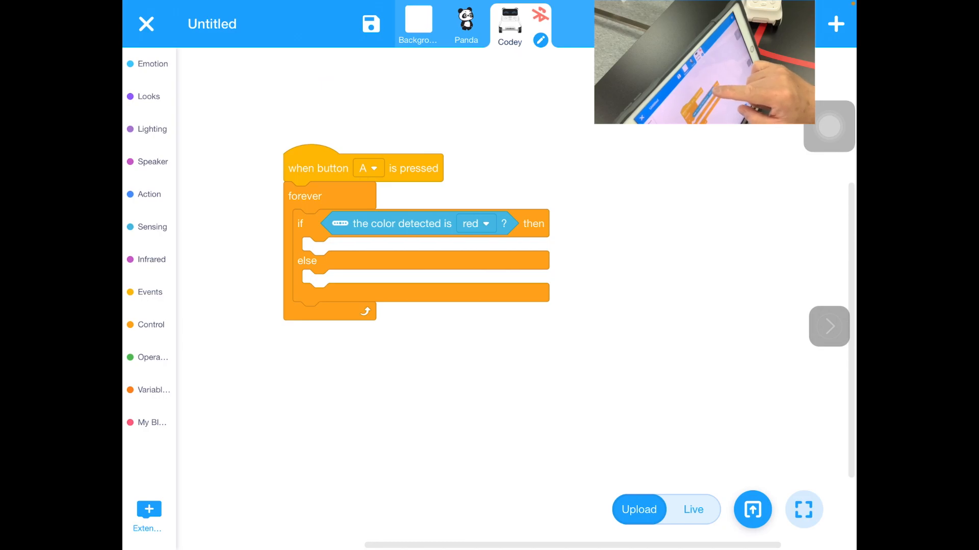
- Place a 50%/50% left-right wheel power block in both the if and else branches
{"action": "left_click", "coordinate": [475, 223]}
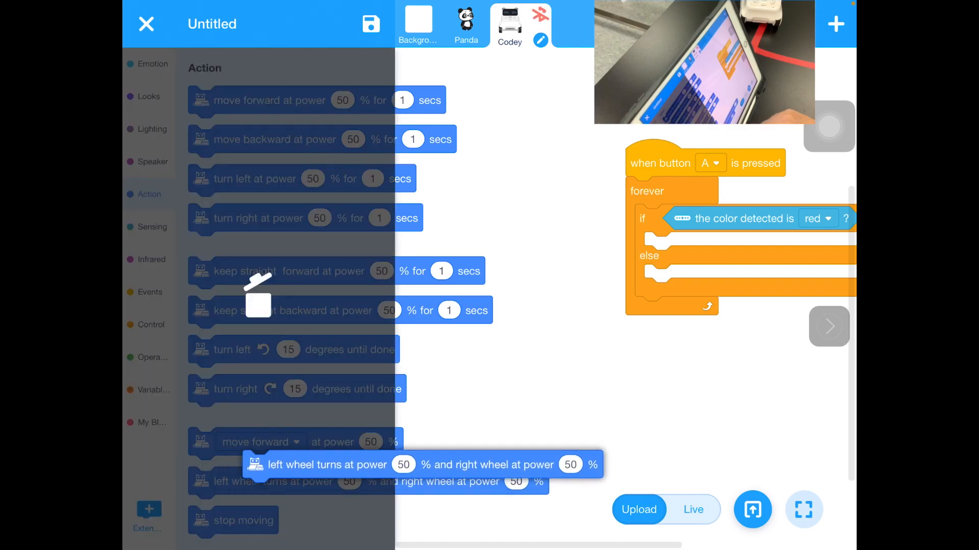
{"action": "left_click_drag", "start_coordinate": [327, 464], "coordinate": [633, 359]}
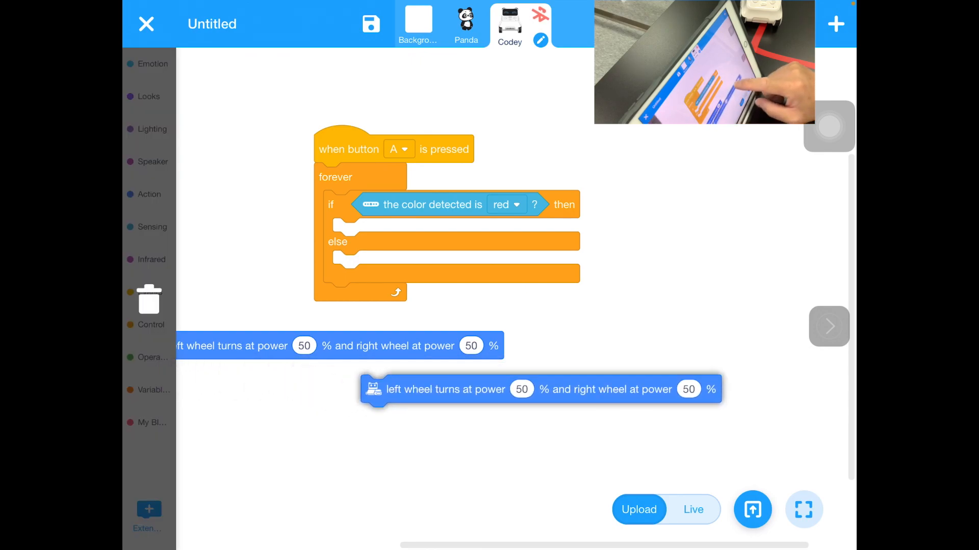
{"action": "left_click_drag", "start_coordinate": [446, 388], "coordinate": [438, 233]}
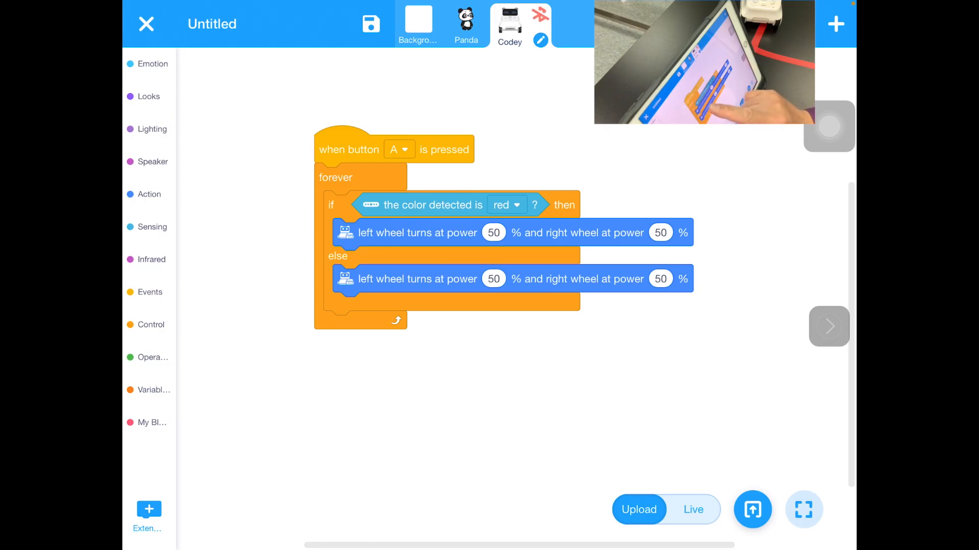
- Set wheel powers to left 0, right 20 when red is detected and left 20, right 0 otherwise
{"action": "left_click", "coordinate": [493, 232]}
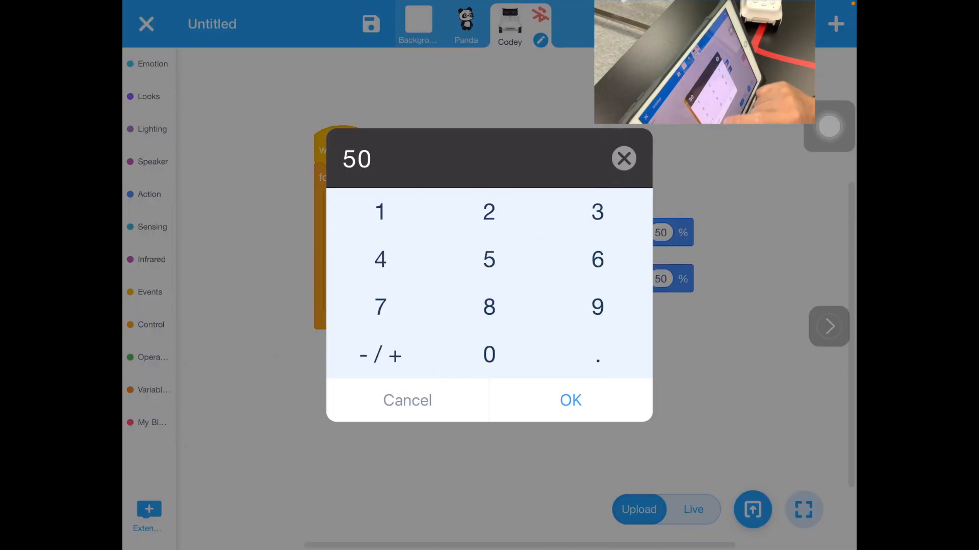
{"action": "left_click", "coordinate": [568, 399]}
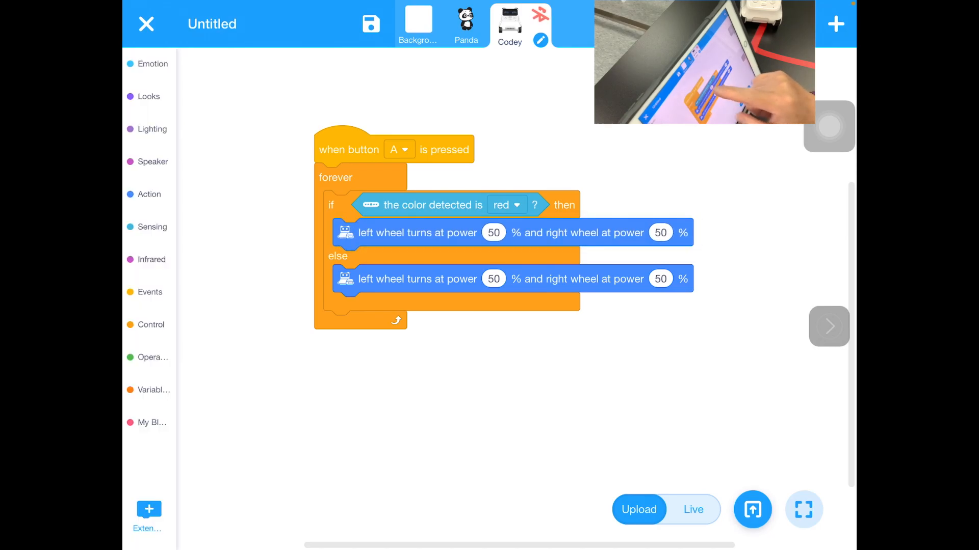
{"action": "left_click", "coordinate": [494, 233]}
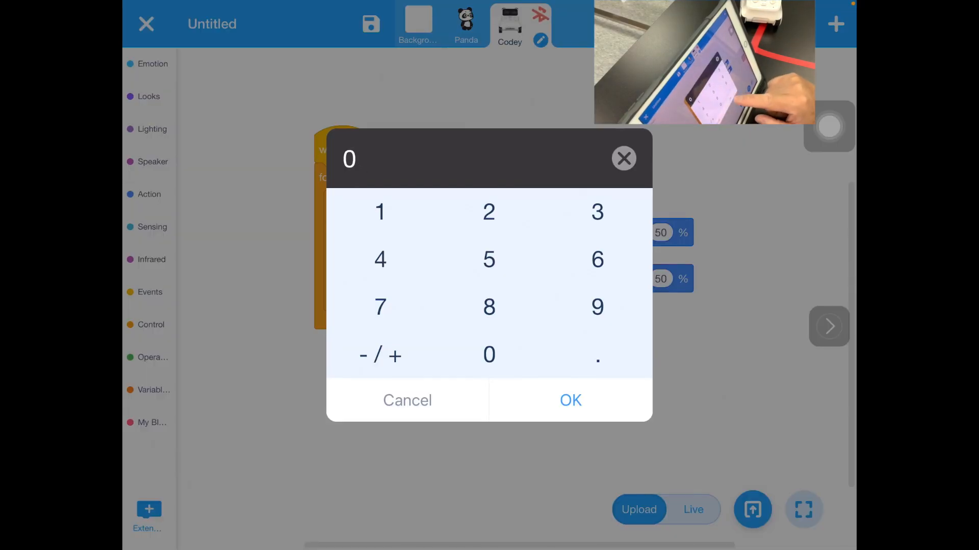
{"action": "left_click", "coordinate": [569, 399]}
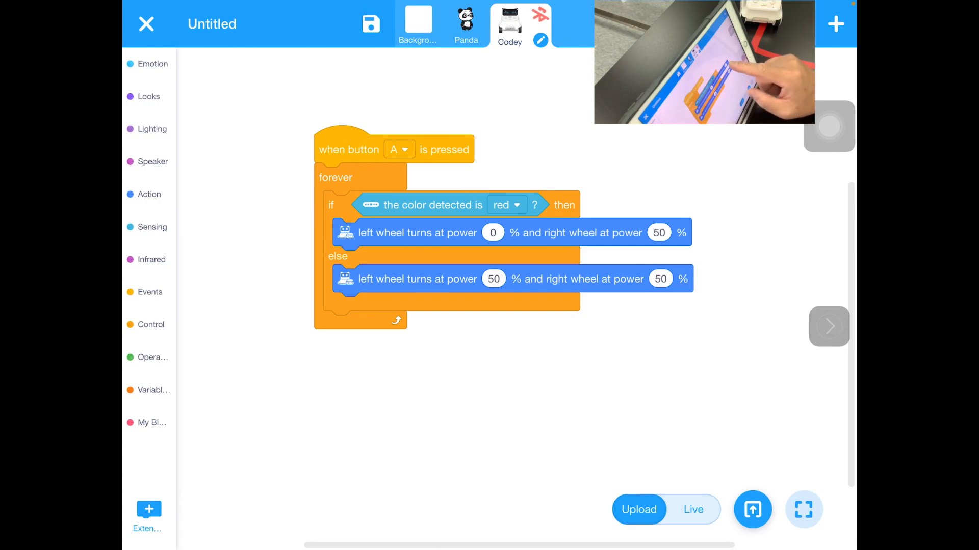
{"action": "left_click", "coordinate": [659, 232]}
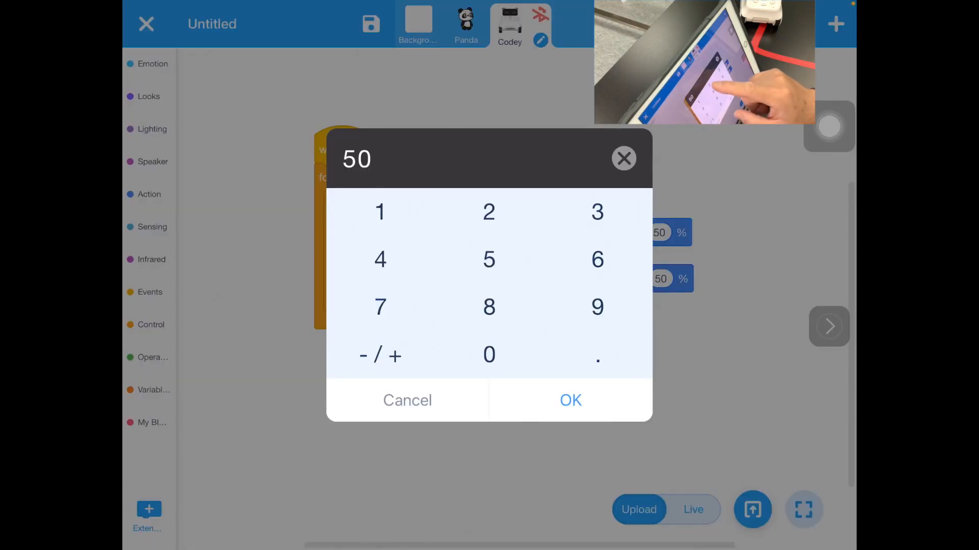
{"action": "left_click", "coordinate": [569, 399]}
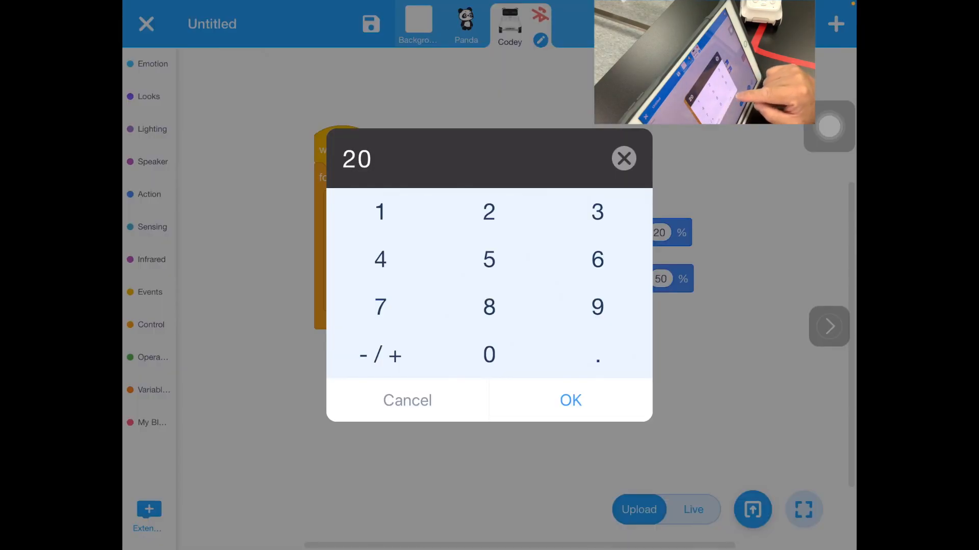
{"action": "left_click", "coordinate": [488, 259]}
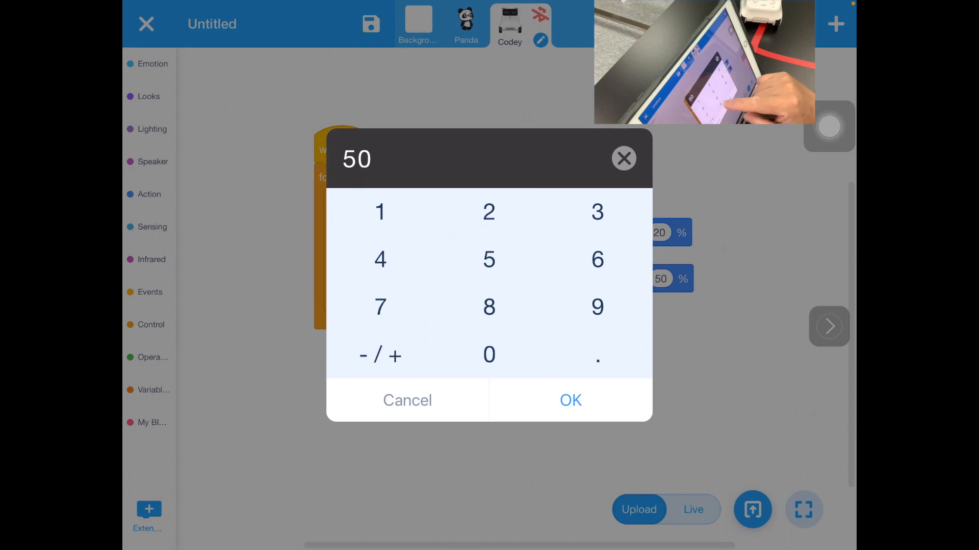
{"action": "left_click", "coordinate": [569, 400]}
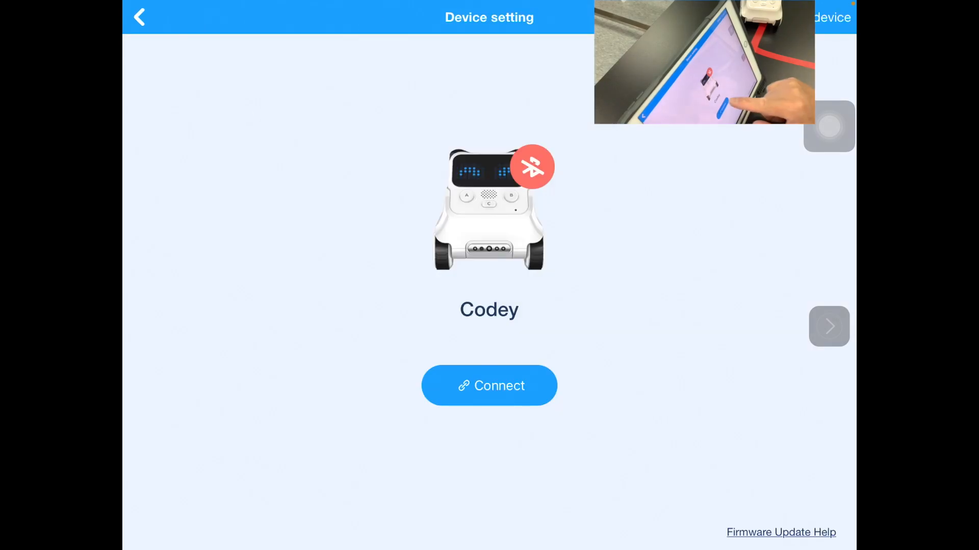
- Connect to Codey from Device setting and return to the block script
{"action": "left_click", "coordinate": [488, 385]}
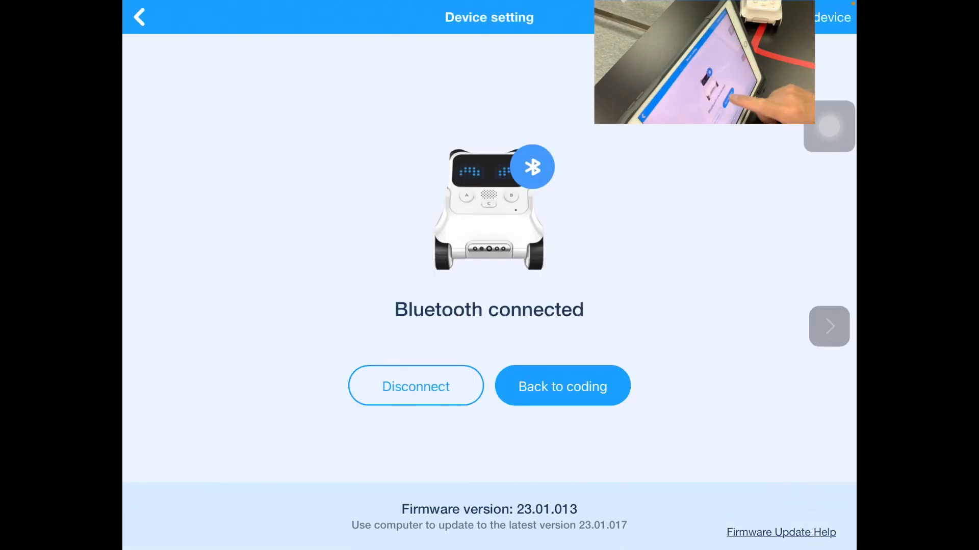
{"action": "left_click", "coordinate": [561, 386]}
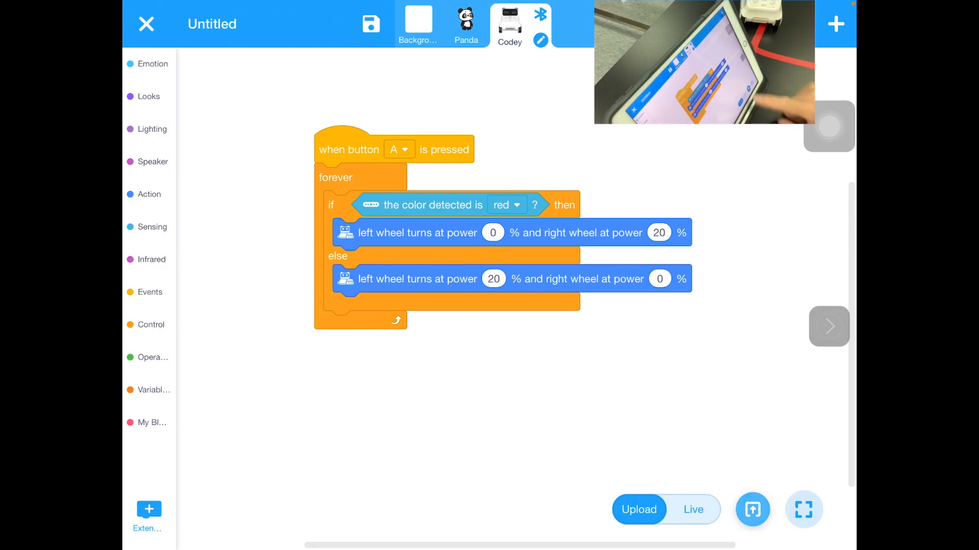
- Upload the line-following program to Codey and dismiss the Success! message
{"action": "left_click", "coordinate": [638, 510]}
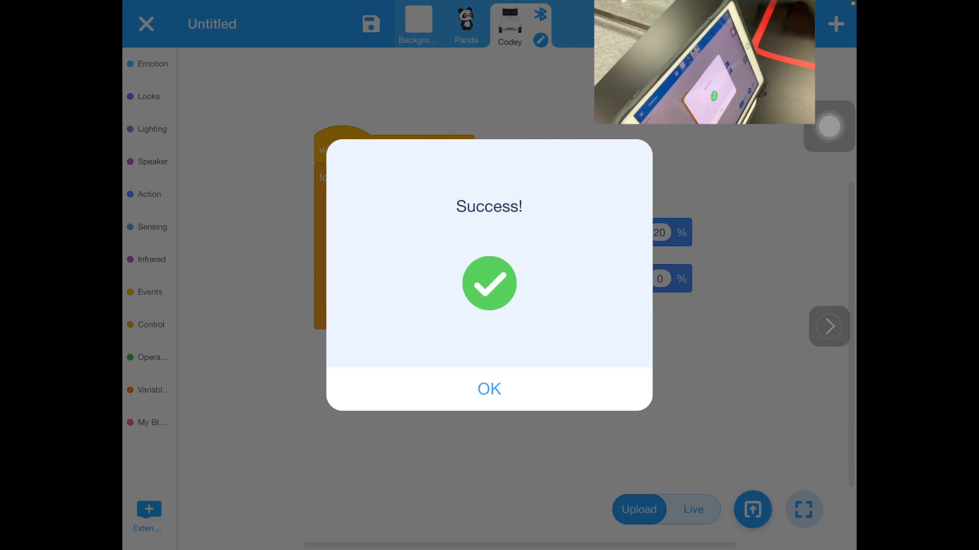
{"action": "left_click", "coordinate": [488, 388]}
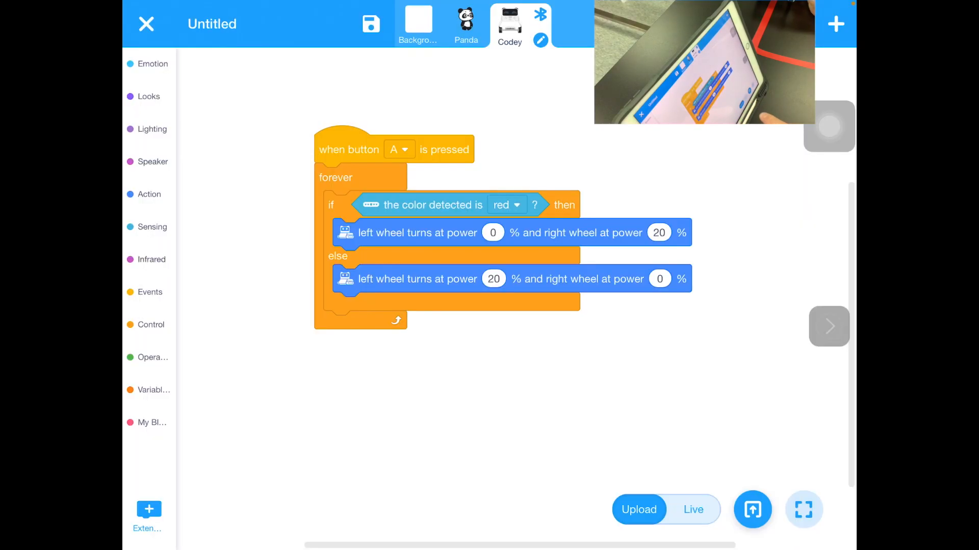